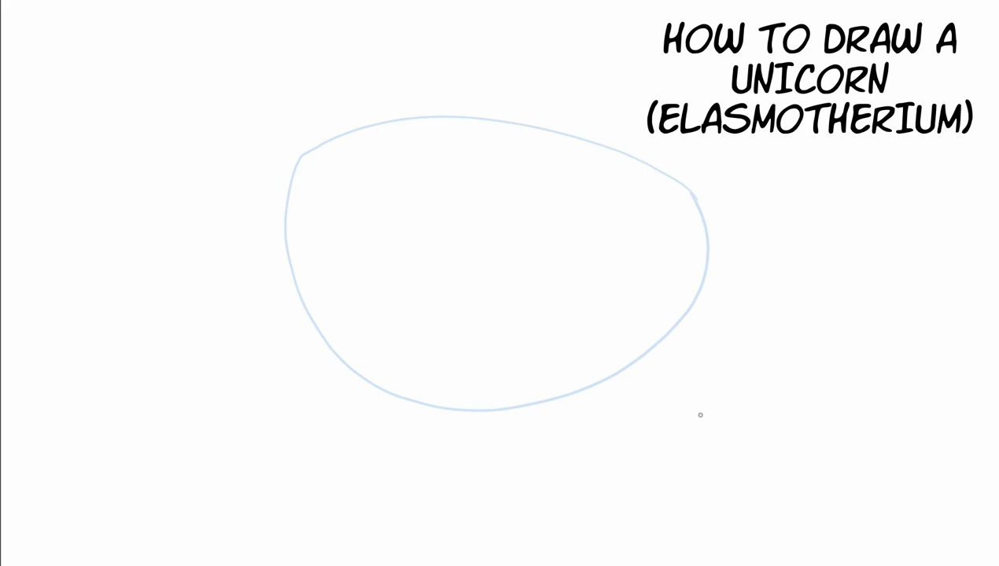
Sketch a light blue guideline shape for the head beside the body oval
{"action": "left_click_drag", "start_coordinate": [693, 188], "coordinate": [692, 331]}
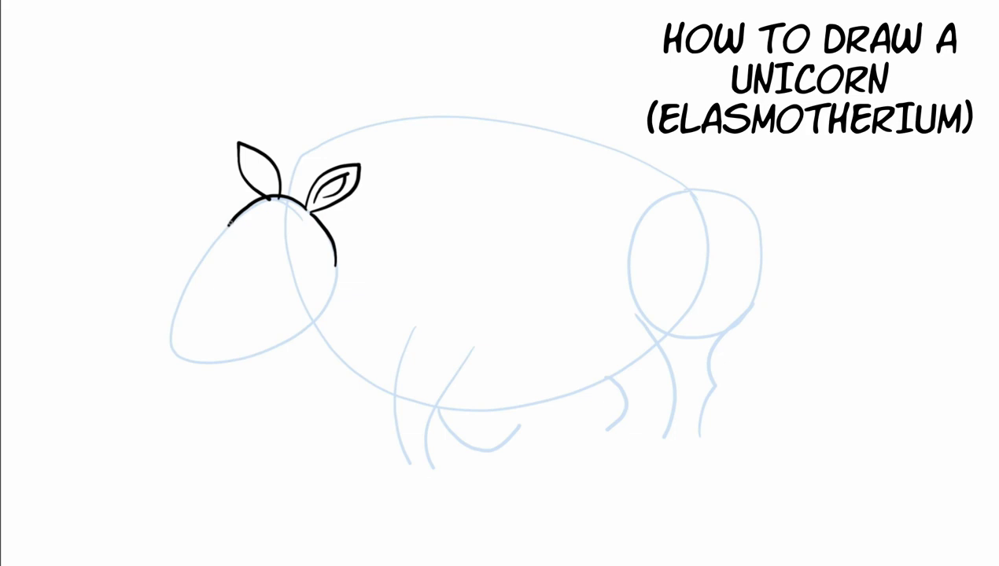
Draw the horn's front and back edges in black, meeting at a point above the head
{"action": "left_click_drag", "start_coordinate": [221, 220], "coordinate": [68, 66]}
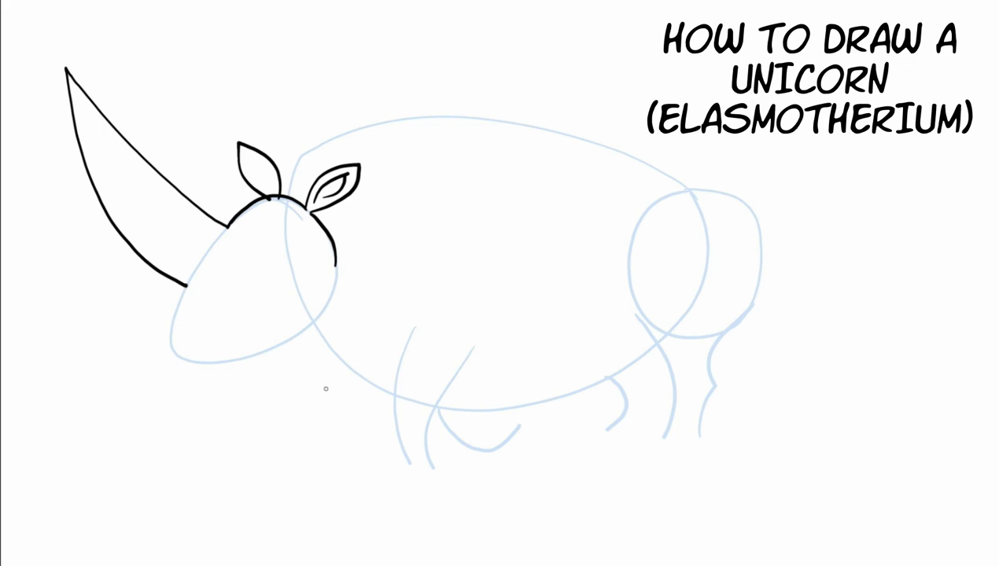
{"action": "left_click_drag", "start_coordinate": [186, 285], "coordinate": [224, 249]}
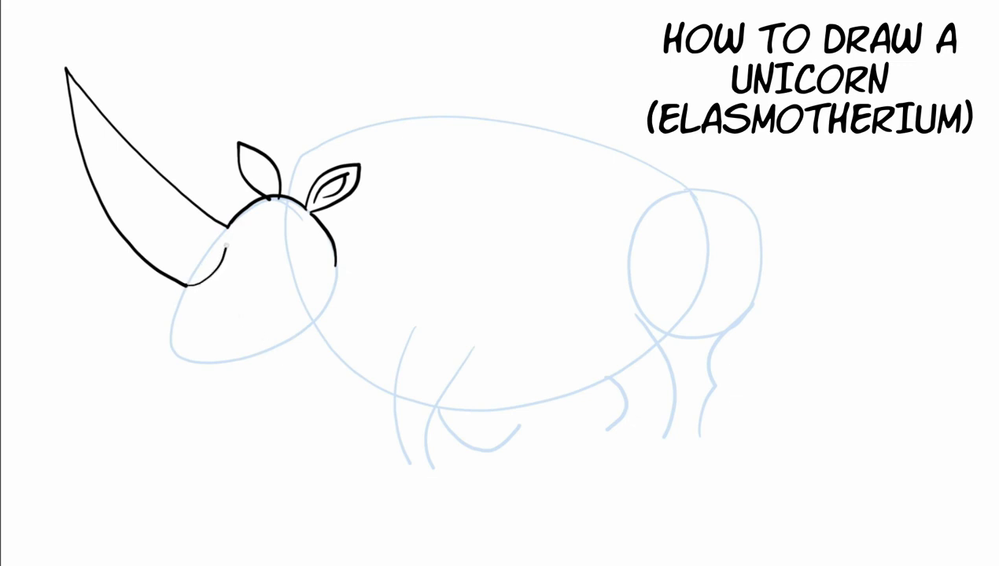
Ink the snout outline below the horn, then add the nostril and smiling mouth
{"action": "left_click_drag", "start_coordinate": [228, 236], "coordinate": [181, 354]}
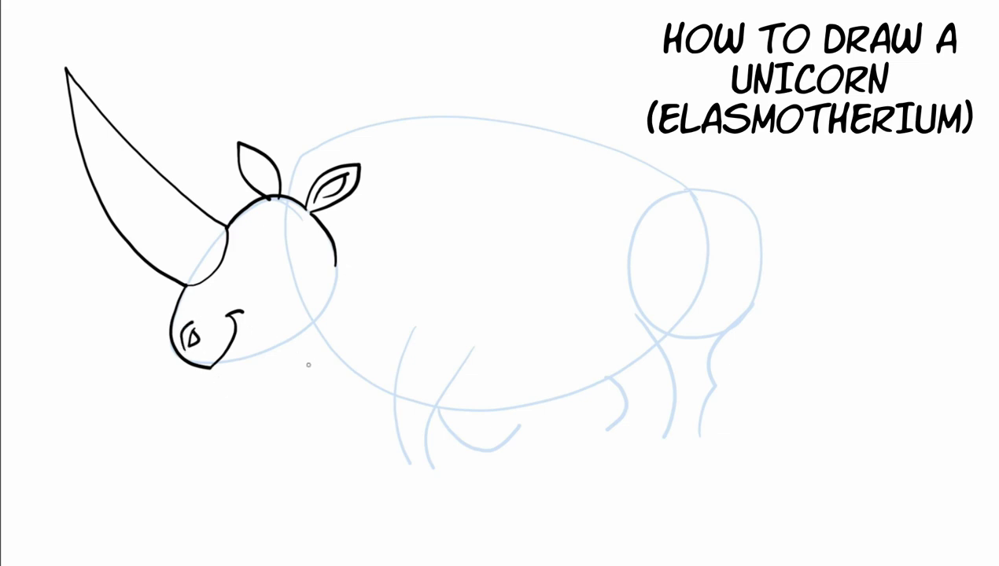
{"action": "left_click_drag", "start_coordinate": [219, 364], "coordinate": [260, 354]}
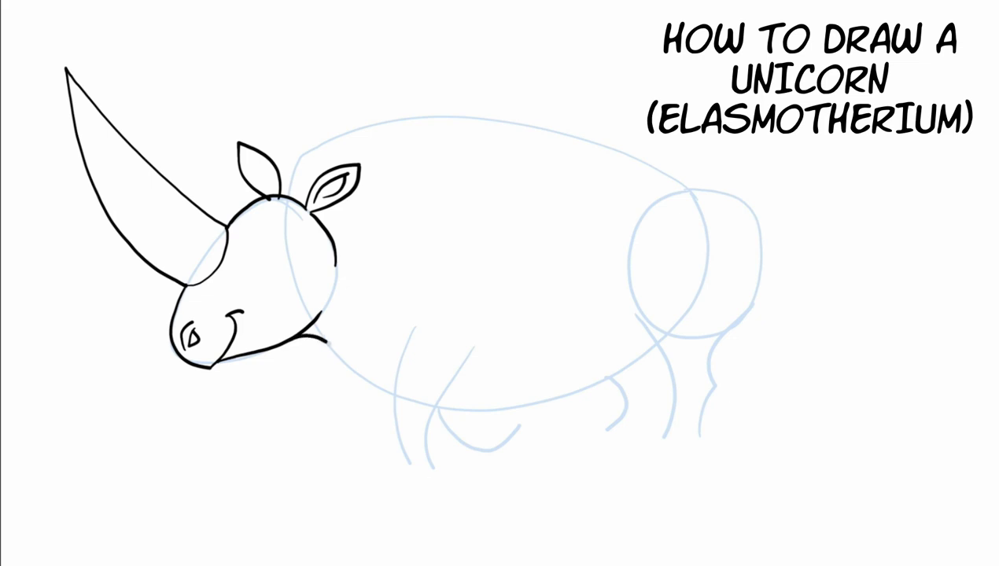
Draw the neck and chest line from the chin down into the front leg with its back edge
{"action": "left_click_drag", "start_coordinate": [321, 343], "coordinate": [390, 394]}
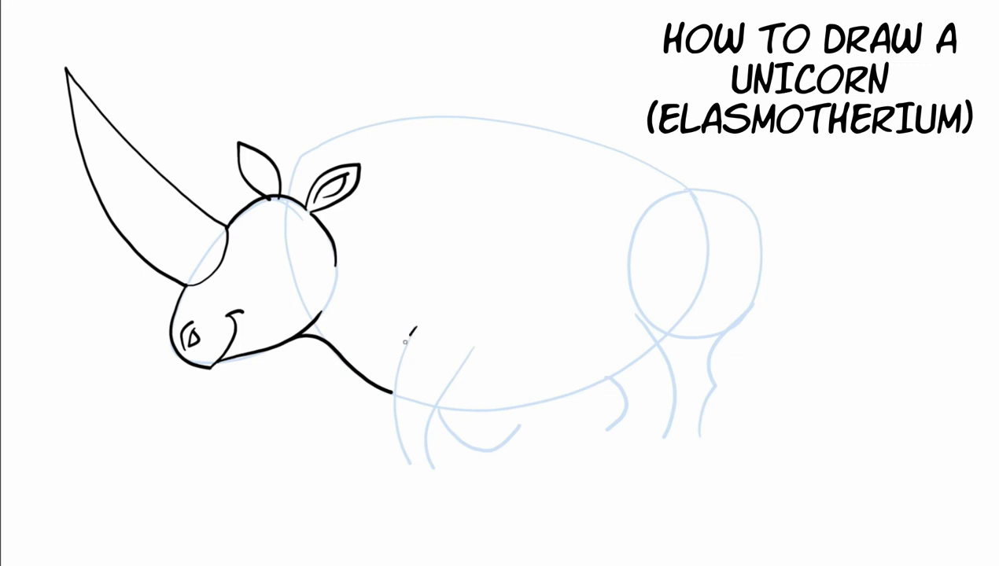
{"action": "left_click_drag", "start_coordinate": [406, 334], "coordinate": [406, 453]}
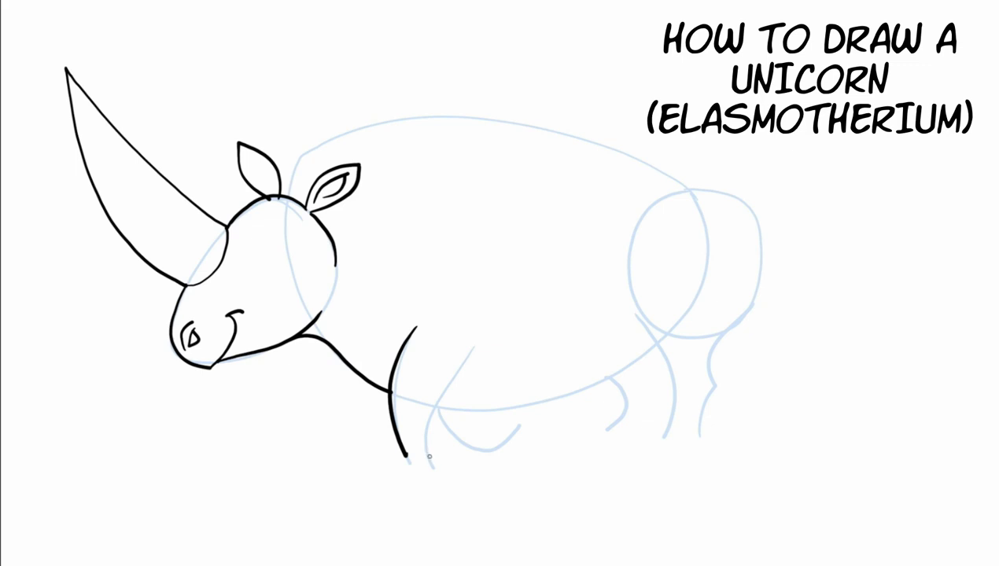
{"action": "left_click_drag", "start_coordinate": [475, 346], "coordinate": [428, 456]}
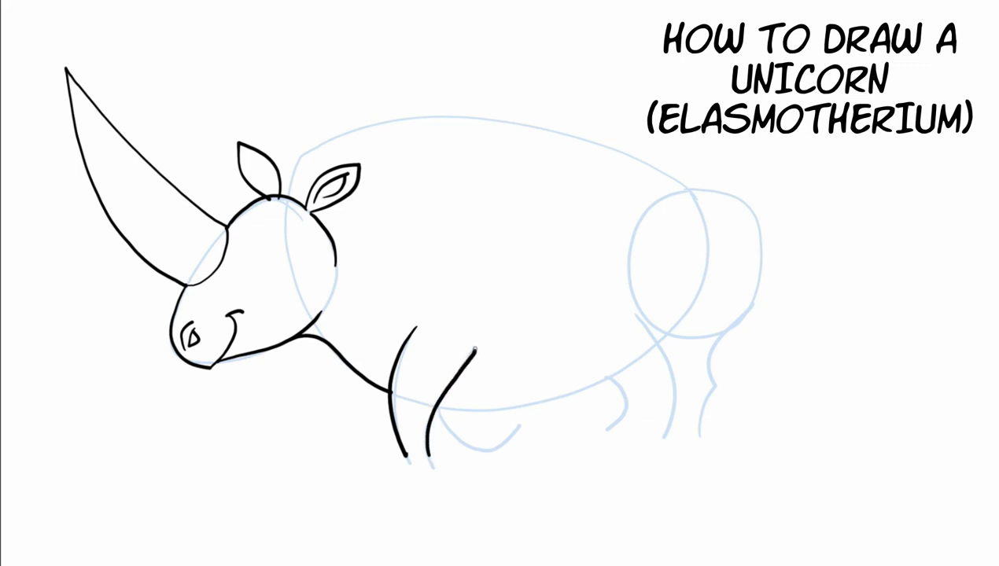